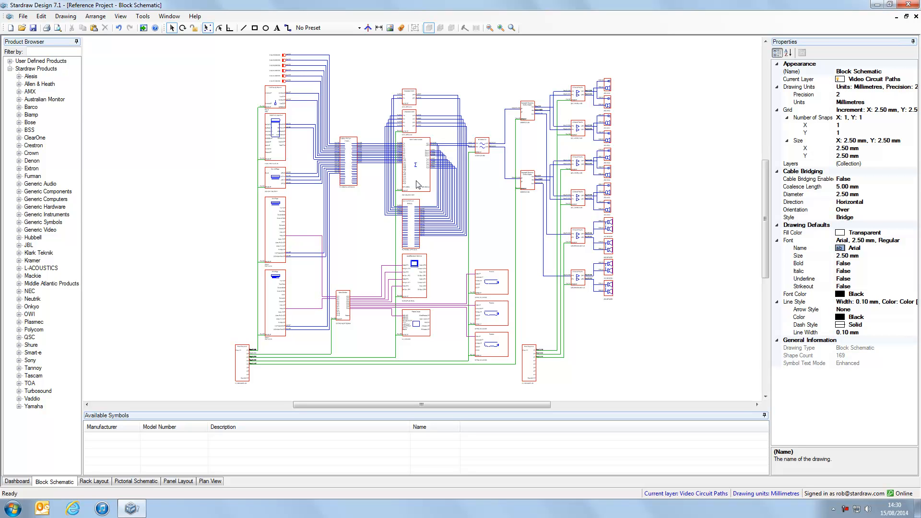
pyautogui.moveTo(385, 120)
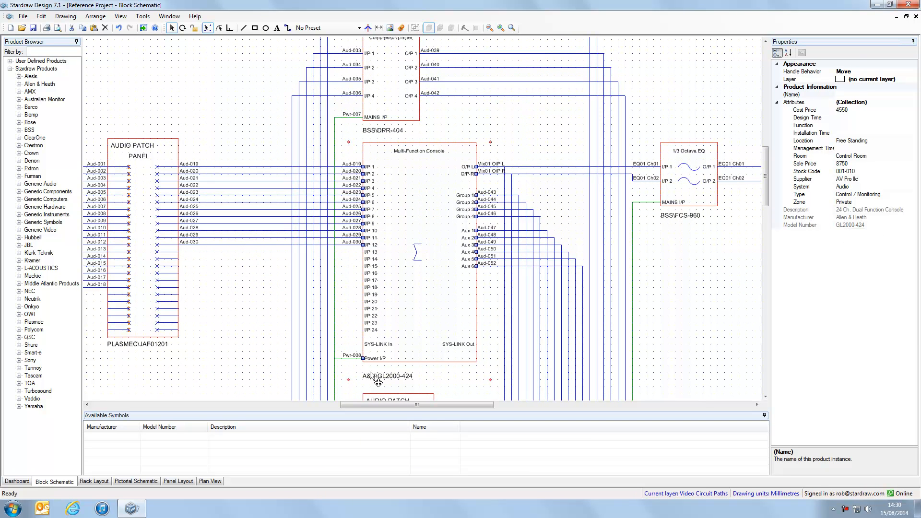
pyautogui.moveTo(432, 242)
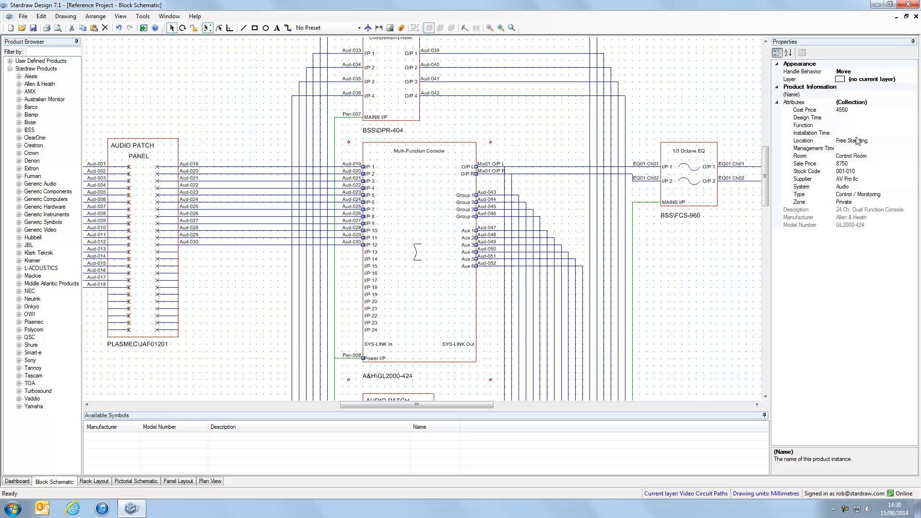
pyautogui.moveTo(856, 207)
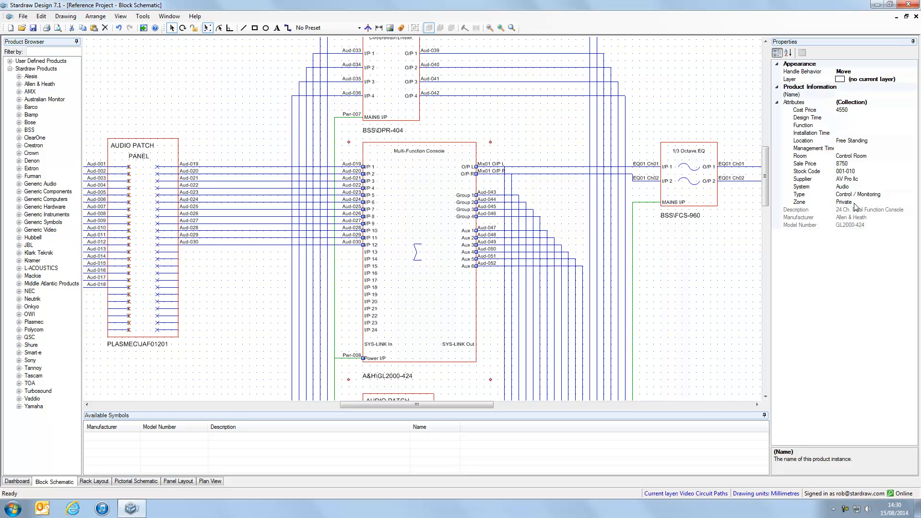
pyautogui.moveTo(799, 159)
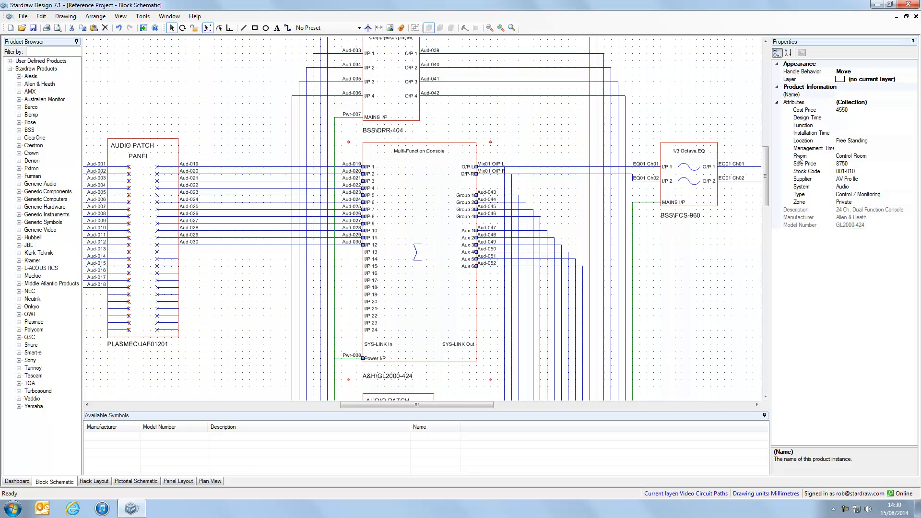
# Select the GL2000-424 console's Room attribute, which reads Control Room.
pyautogui.click(800, 156)
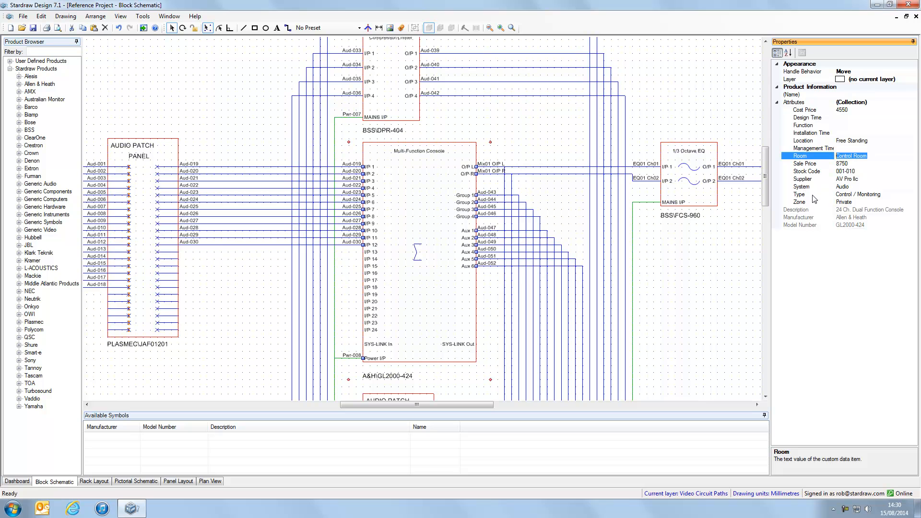
pyautogui.moveTo(399, 178)
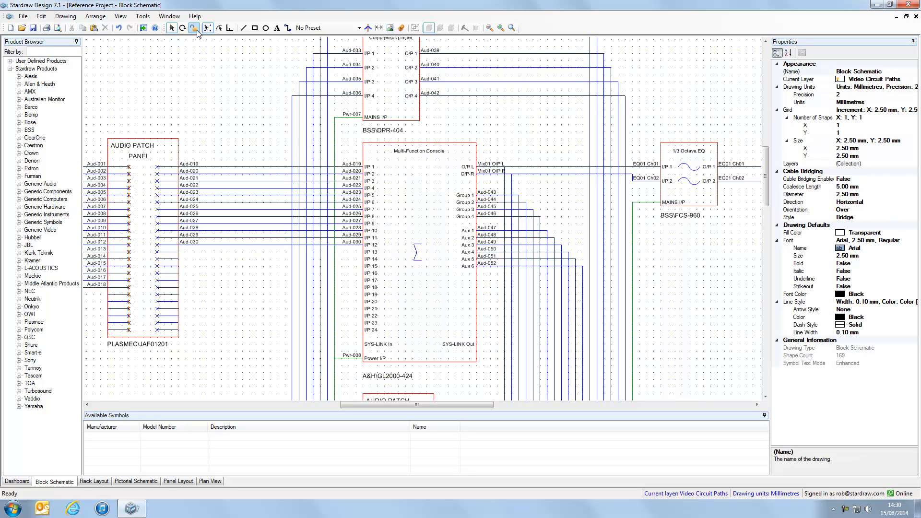
pyautogui.moveTo(194, 28)
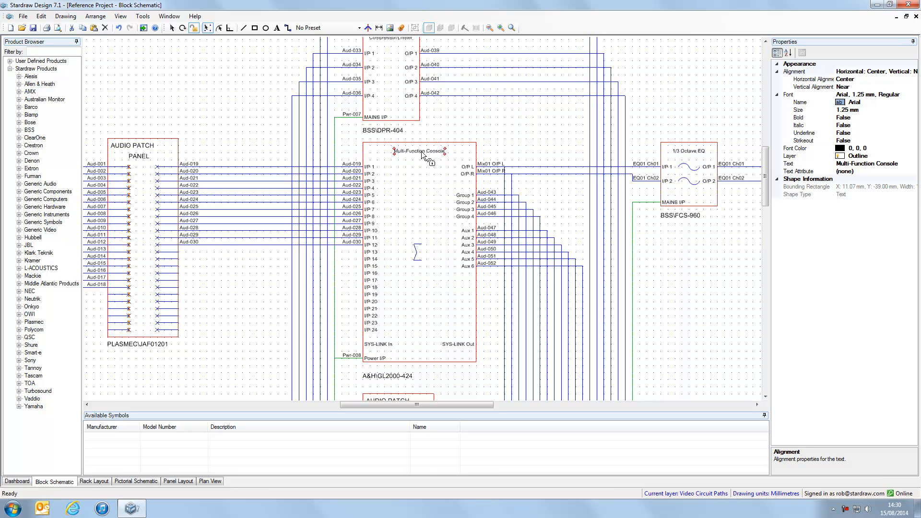
pyautogui.moveTo(712, 202)
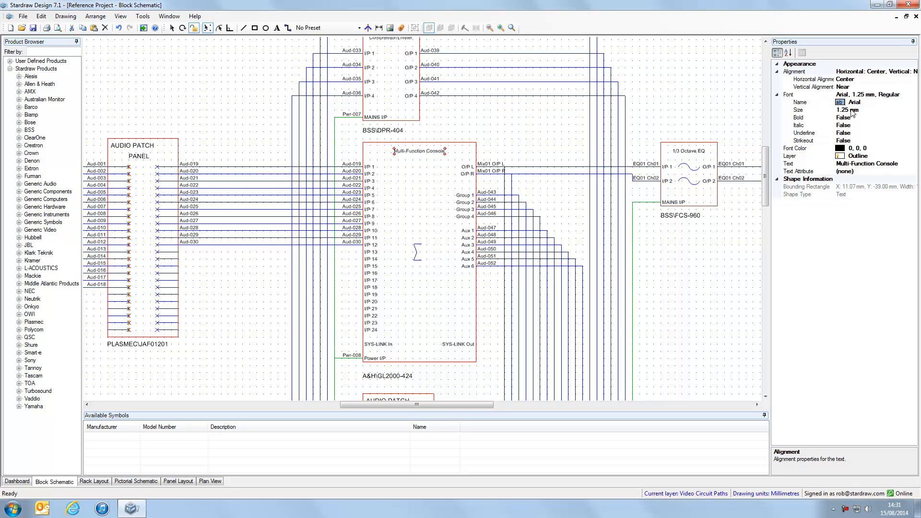
pyautogui.moveTo(813, 87)
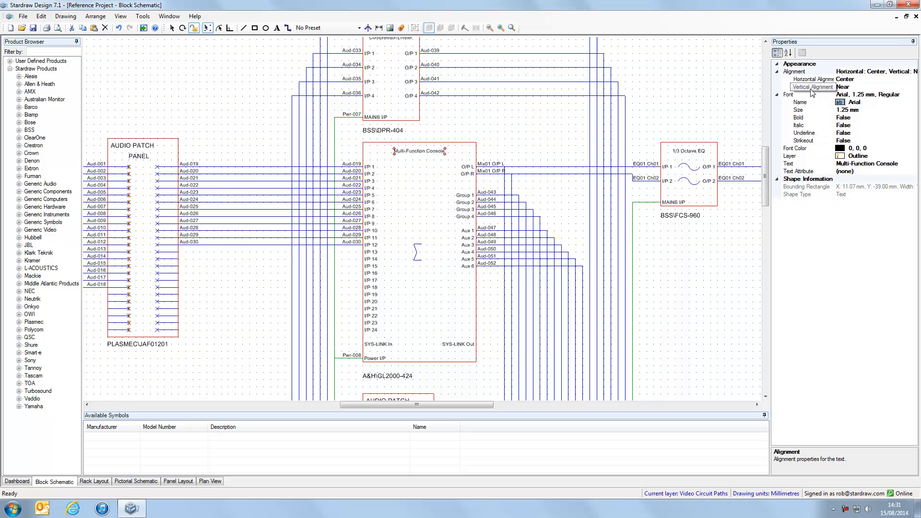
pyautogui.moveTo(827, 134)
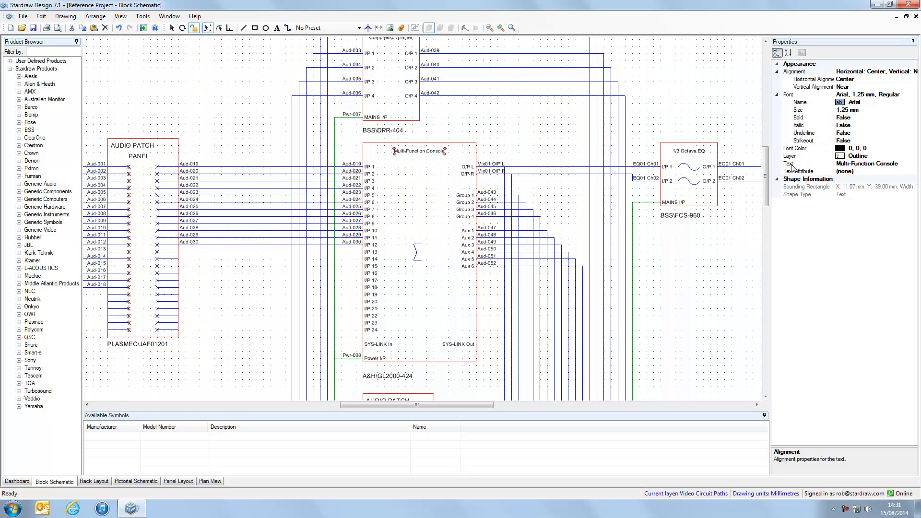
pyautogui.moveTo(855, 168)
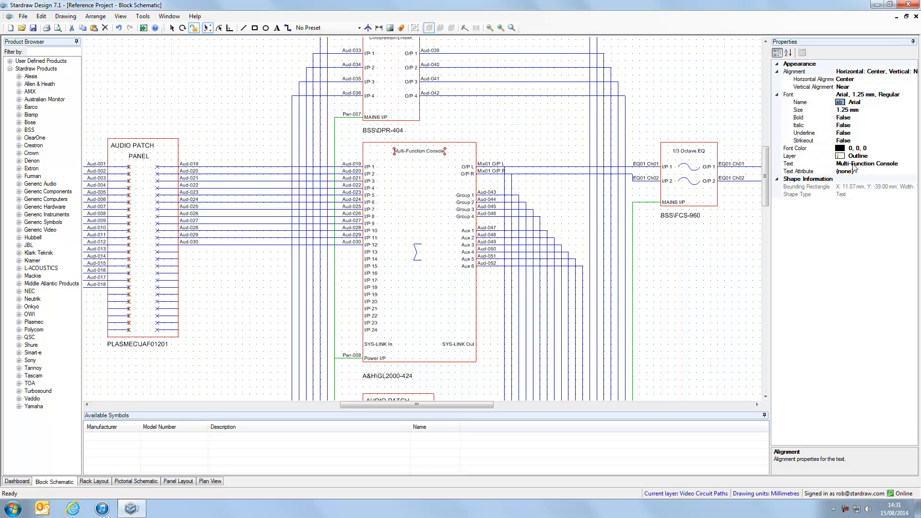
pyautogui.moveTo(856, 170)
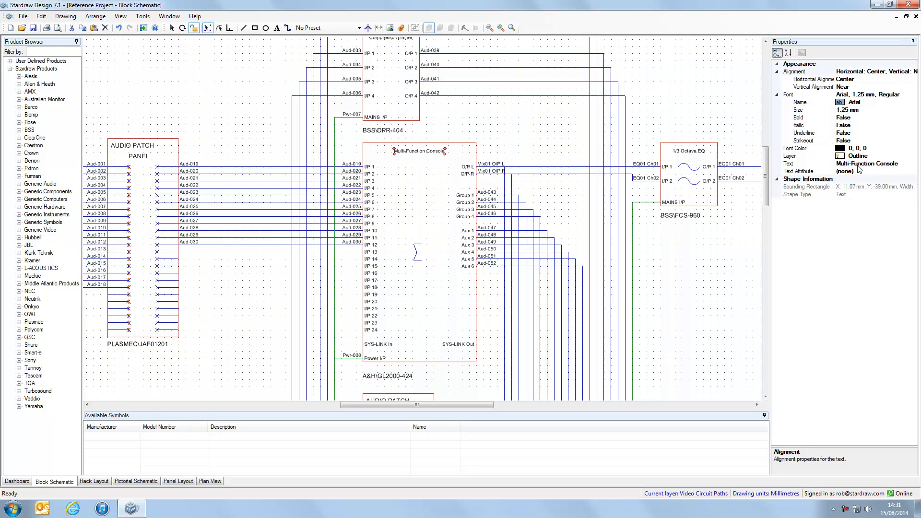
pyautogui.moveTo(882, 170)
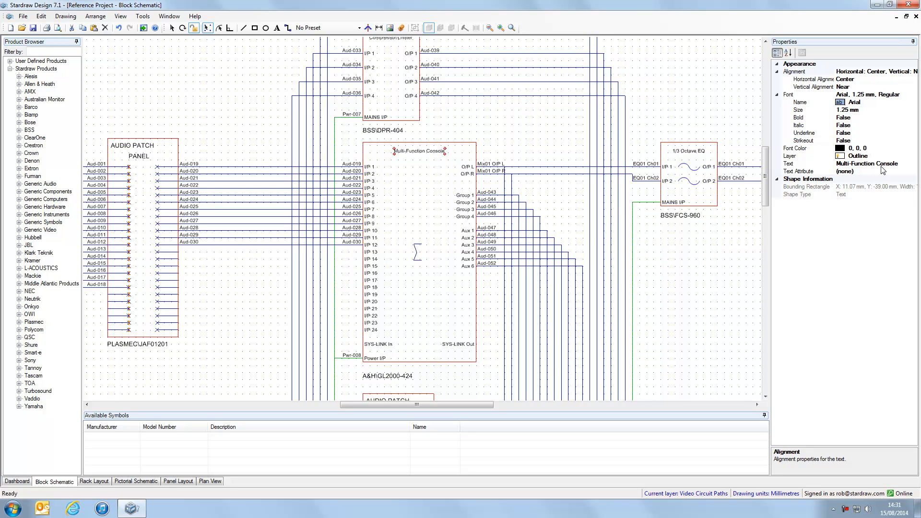
pyautogui.moveTo(794, 178)
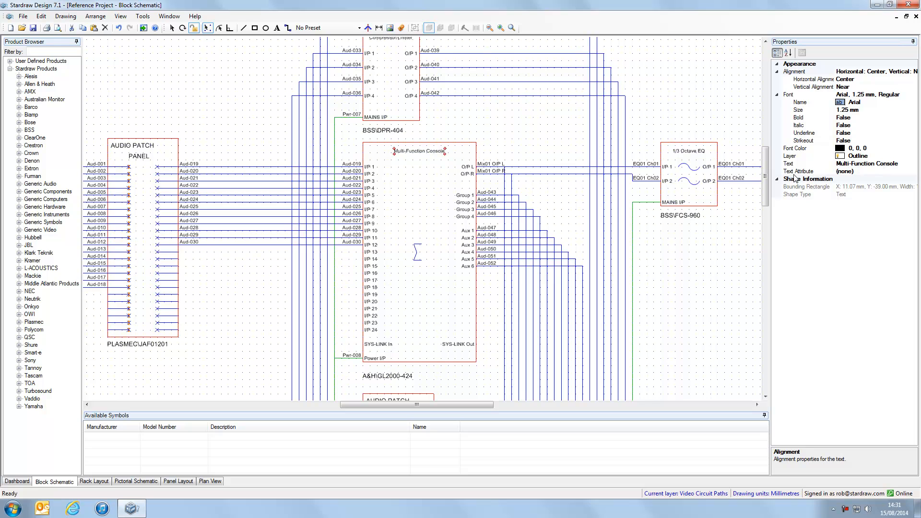
pyautogui.moveTo(796, 178)
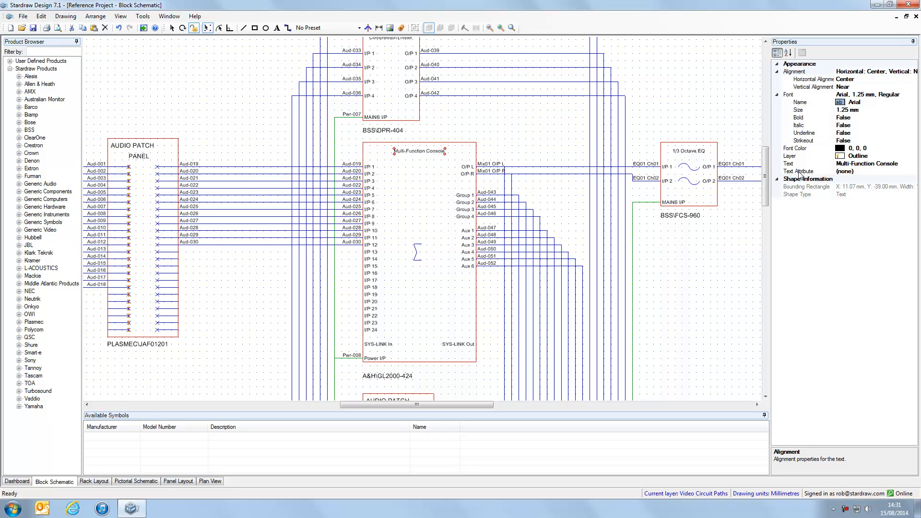
pyautogui.moveTo(884, 179)
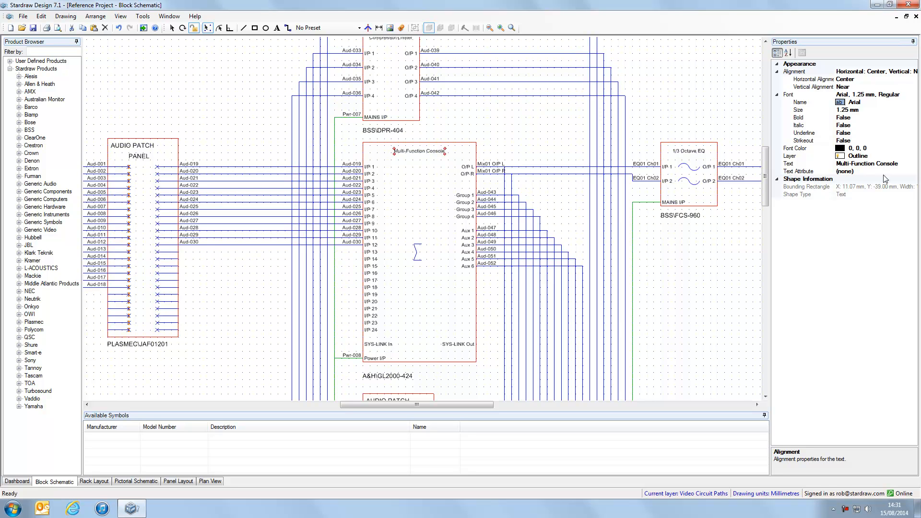
# Open the heading text's Text Attribute list to choose Room.
pyautogui.click(913, 171)
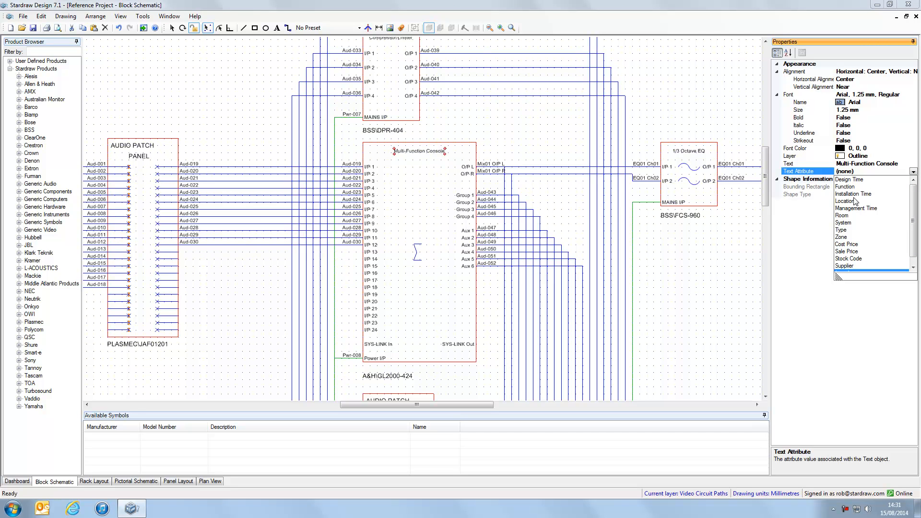
pyautogui.moveTo(846, 220)
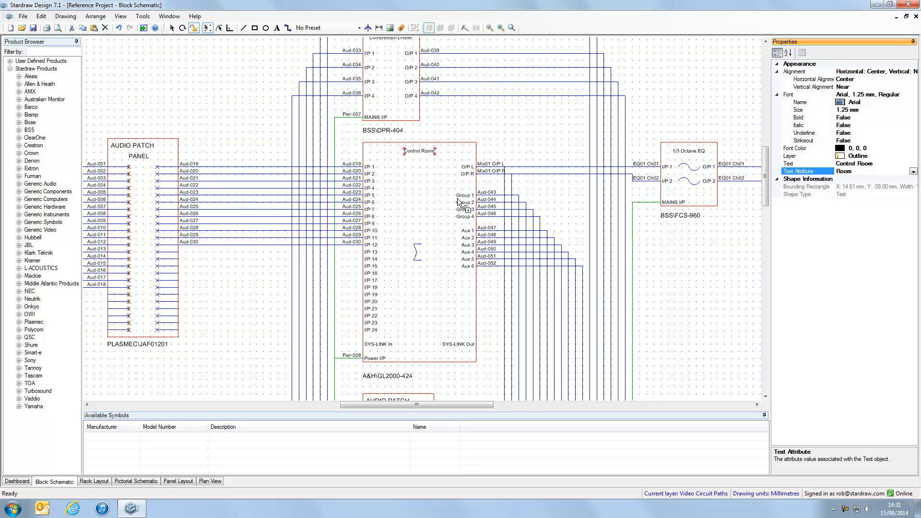
pyautogui.moveTo(170, 28)
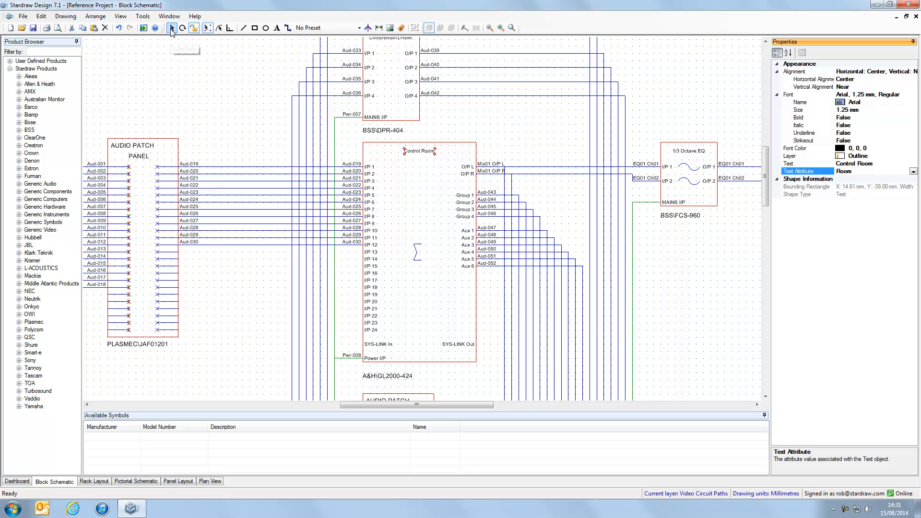
pyautogui.moveTo(171, 28)
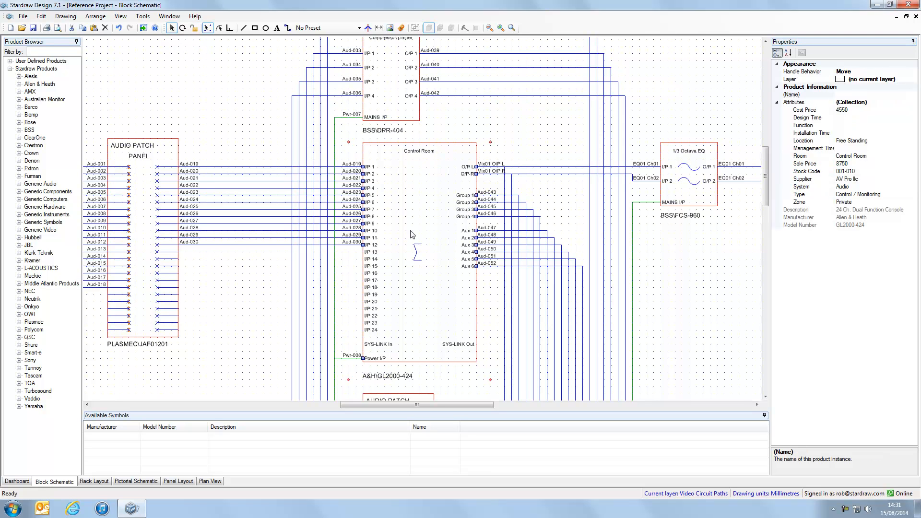
# Change the console's Room attribute to Foyer and zoom in to check the heading.
pyautogui.scroll(-3)
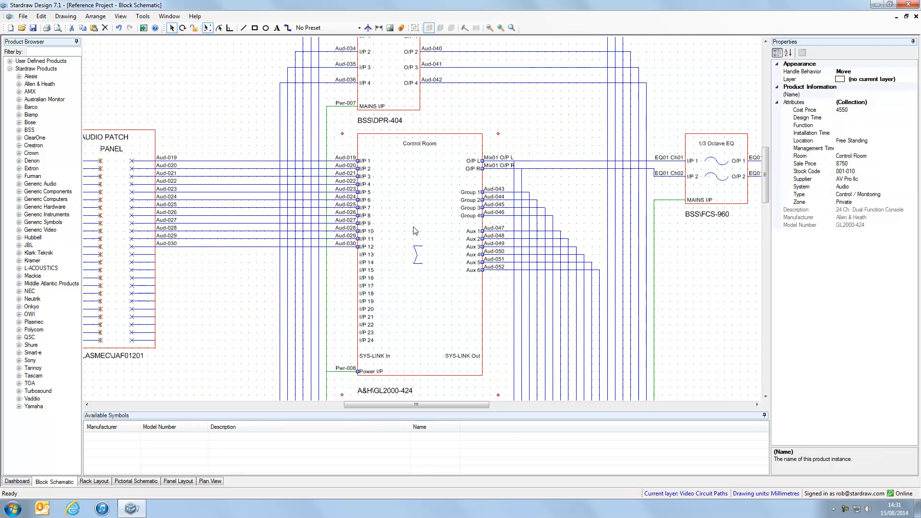
pyautogui.click(800, 155)
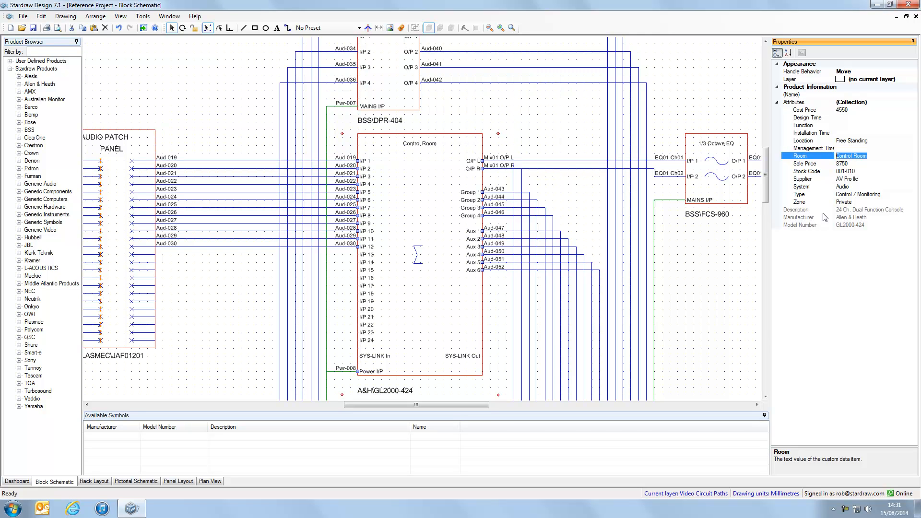
pyautogui.write('Foyer')
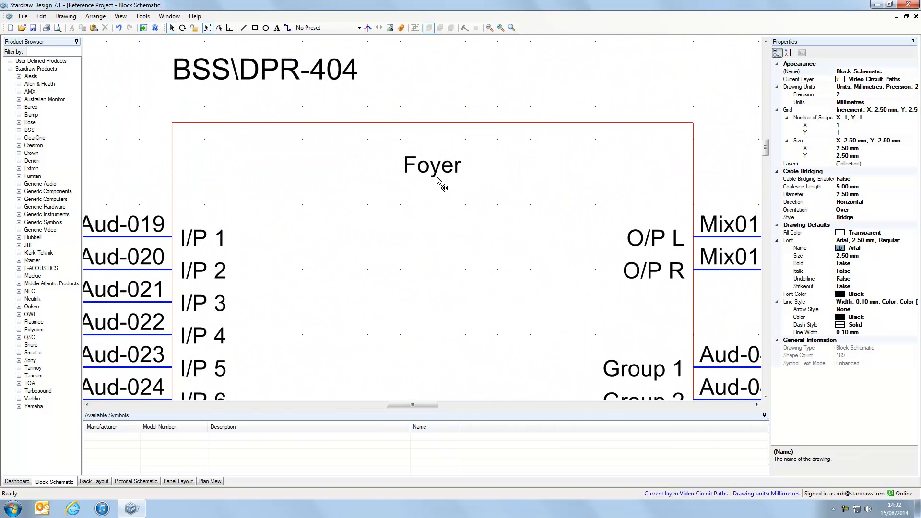
pyautogui.moveTo(585, 139)
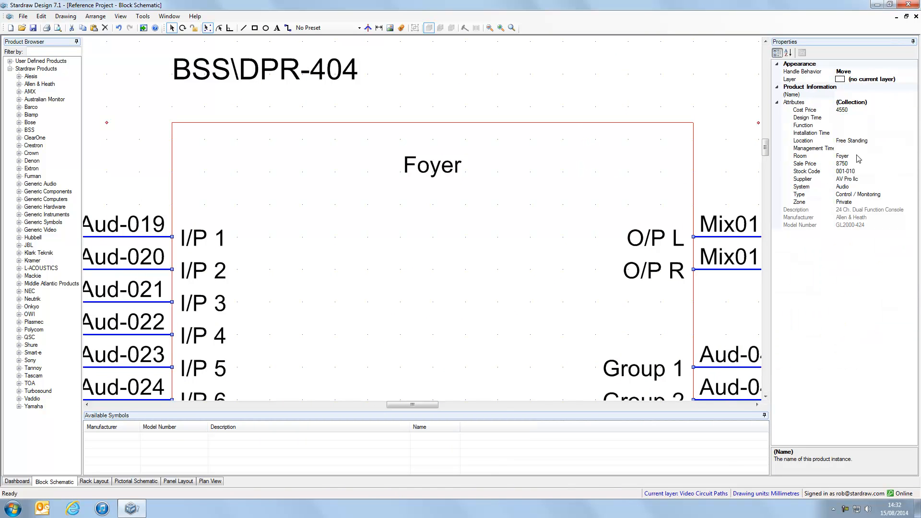
pyautogui.scroll(-3)
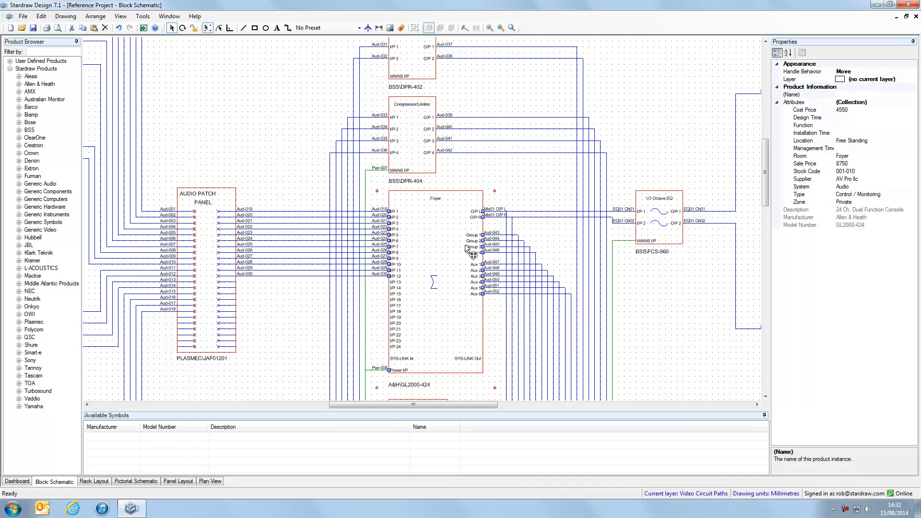
pyautogui.moveTo(427, 261)
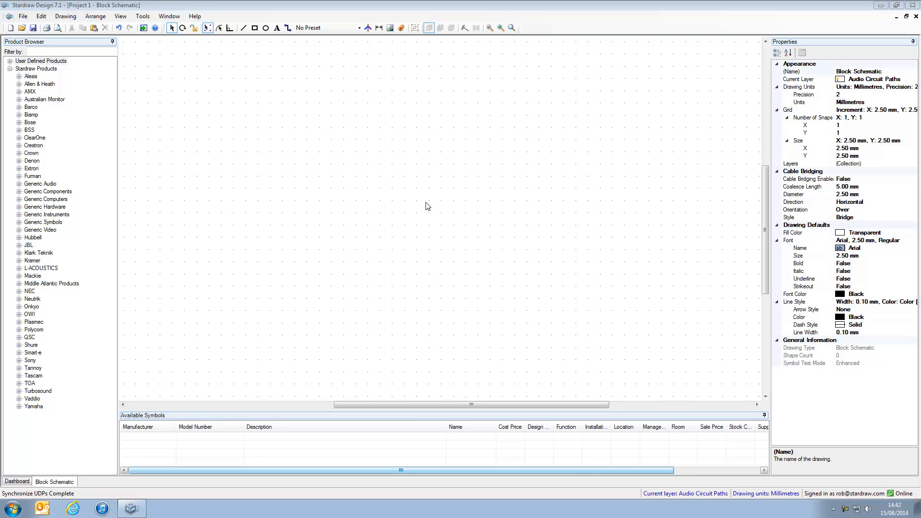
pyautogui.moveTo(3, 80)
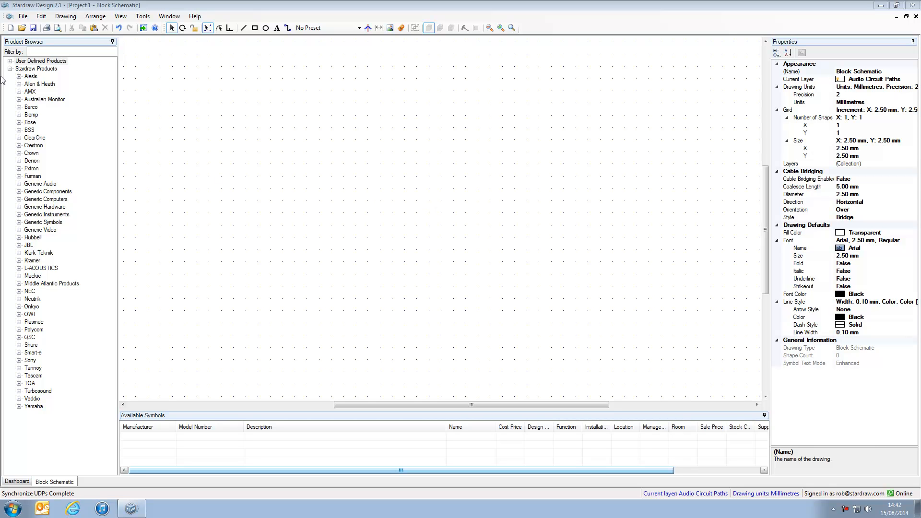
pyautogui.click(6, 61)
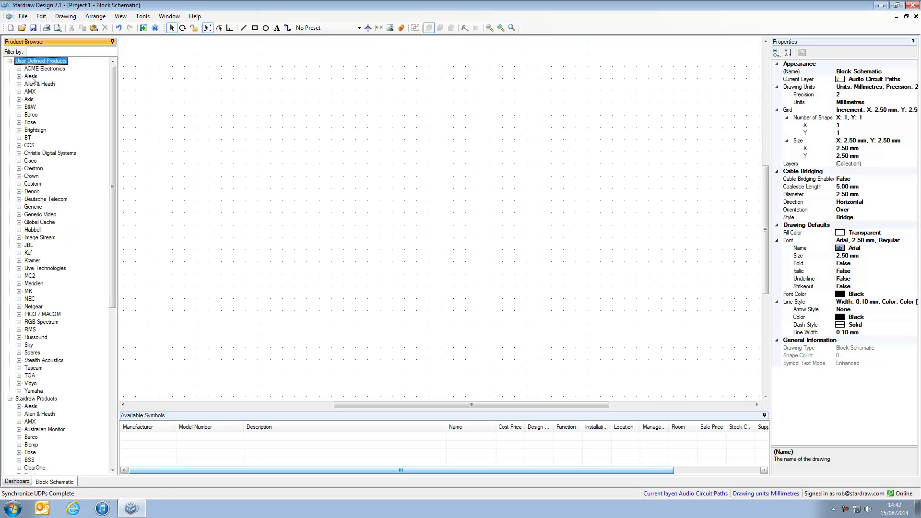
pyautogui.click(19, 68)
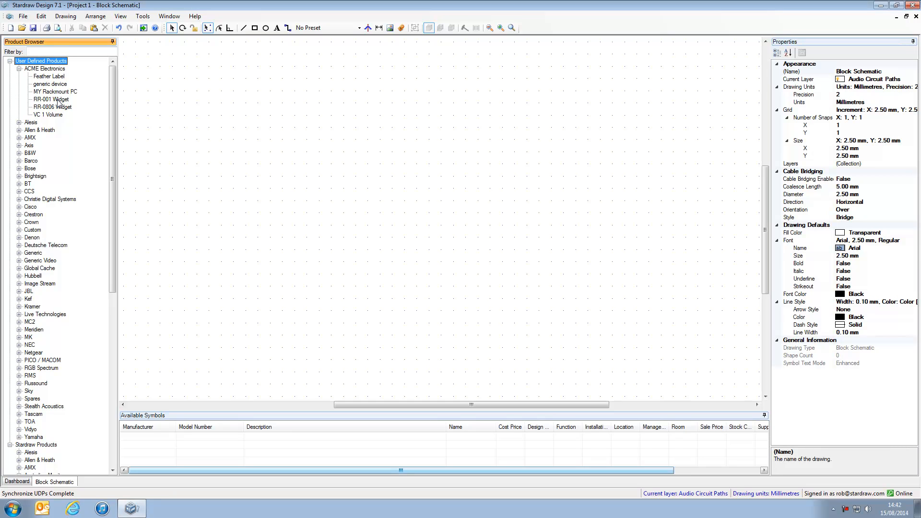
pyautogui.click(43, 100)
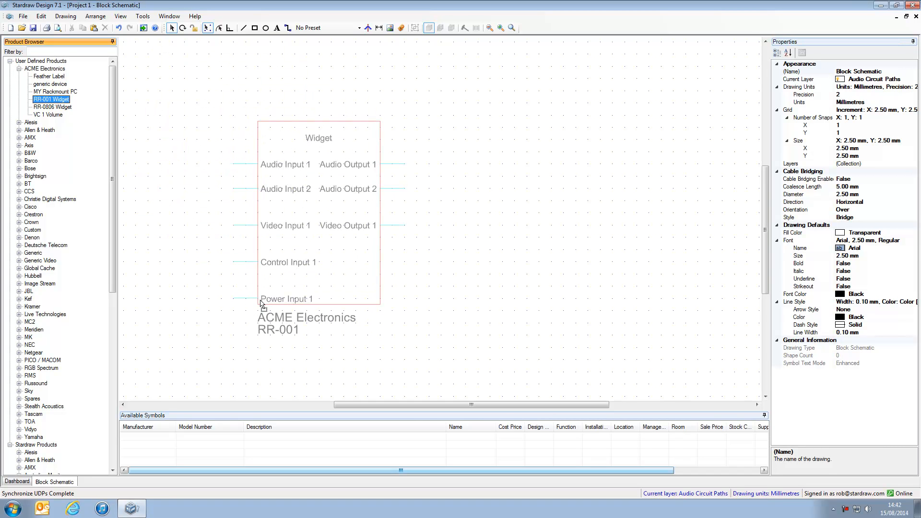
pyautogui.click(318, 211)
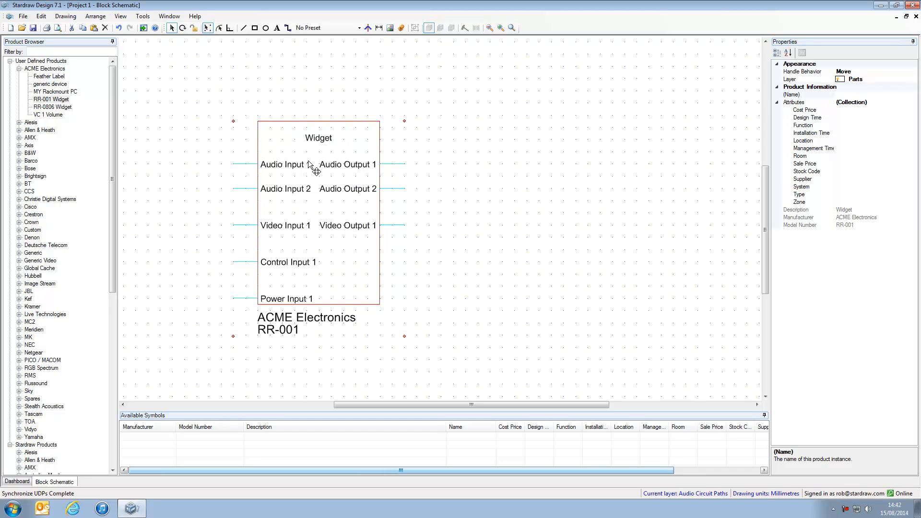
pyautogui.moveTo(258, 117)
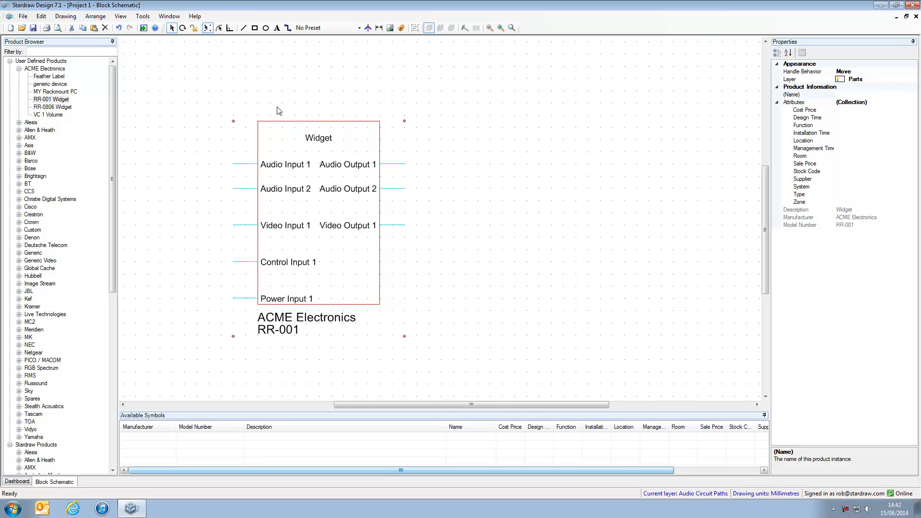
pyautogui.moveTo(799, 163)
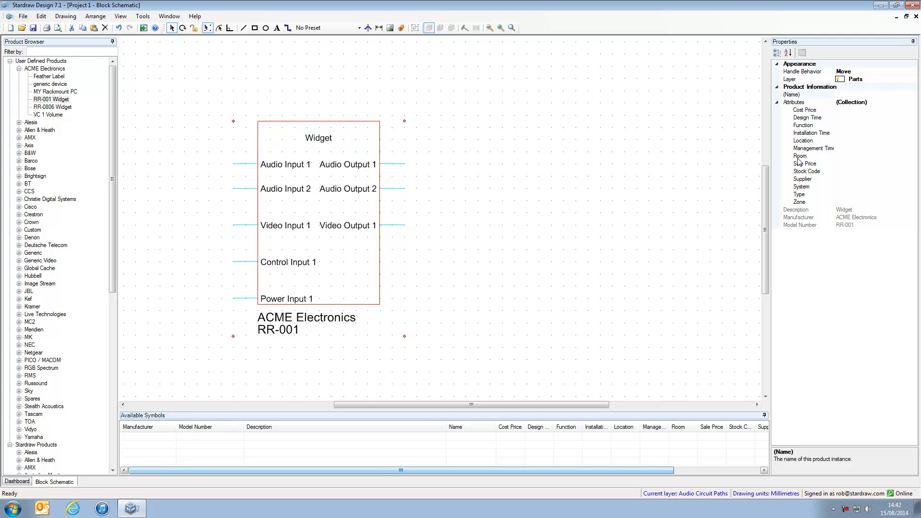
pyautogui.moveTo(277, 180)
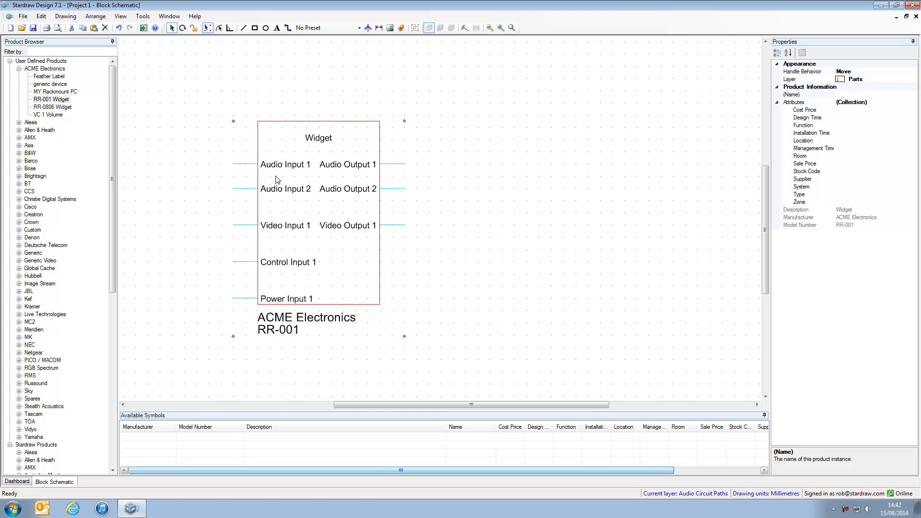
pyautogui.moveTo(125, 168)
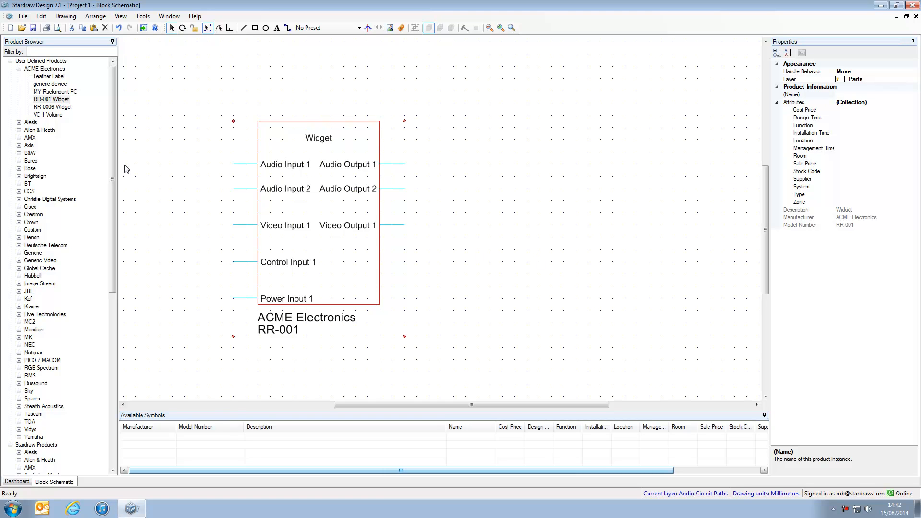
# Open the RR-001 Widget symbol via Edit Symbols in the Product Browser.
pyautogui.rightClick(41, 100)
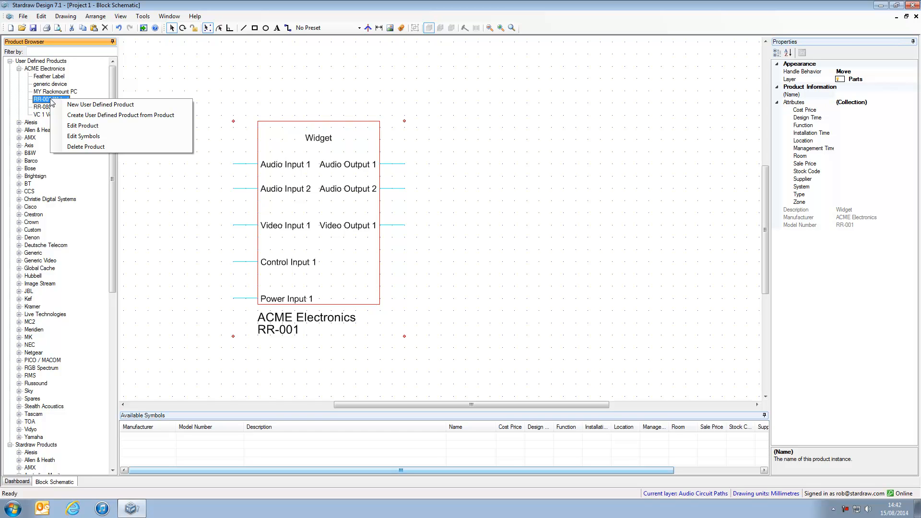
pyautogui.moveTo(84, 136)
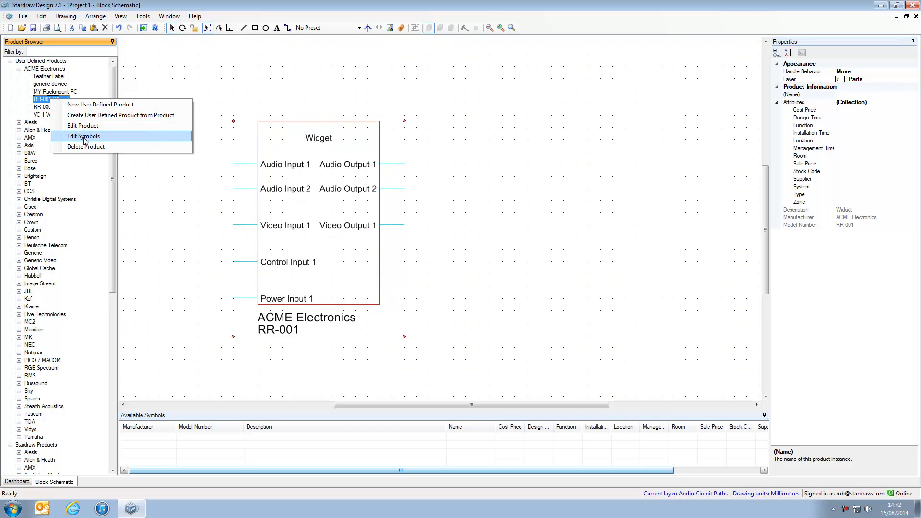
pyautogui.click(84, 136)
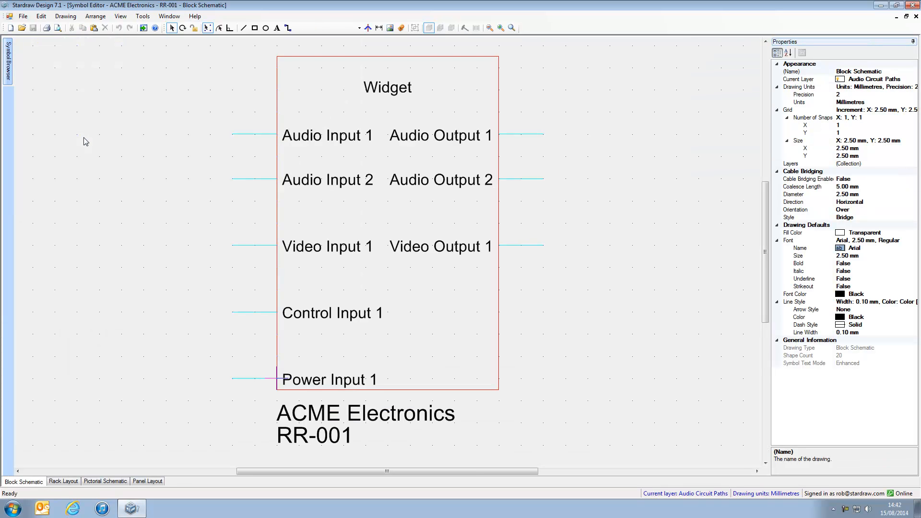
pyautogui.moveTo(156, 168)
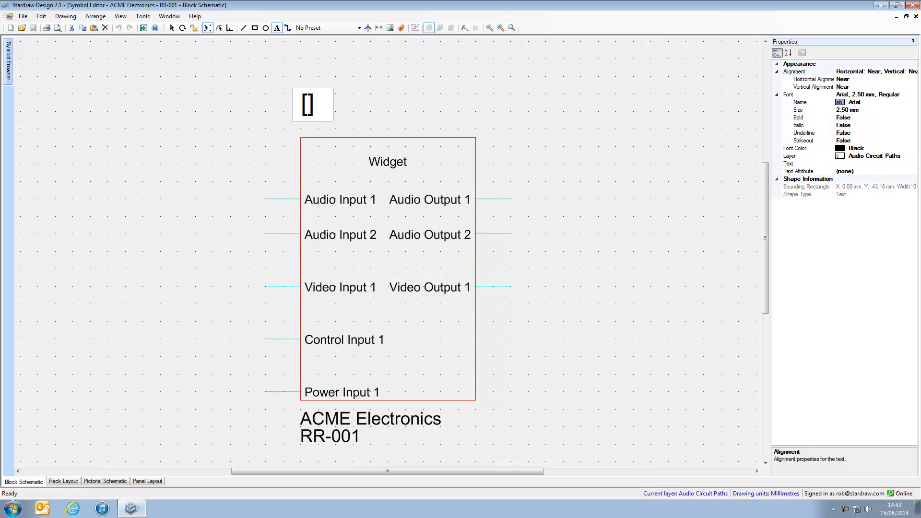
# Add a [Room] text label above the Widget box.
pyautogui.write('Room')
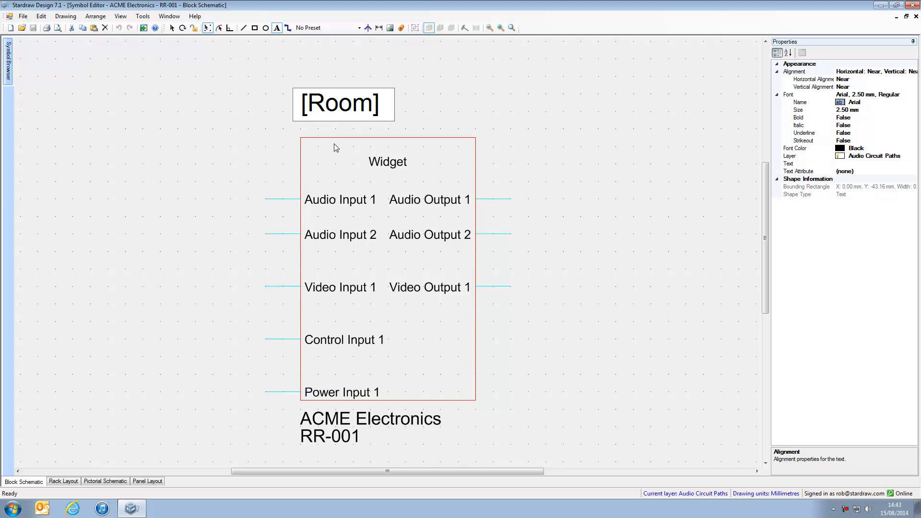
pyautogui.click(343, 104)
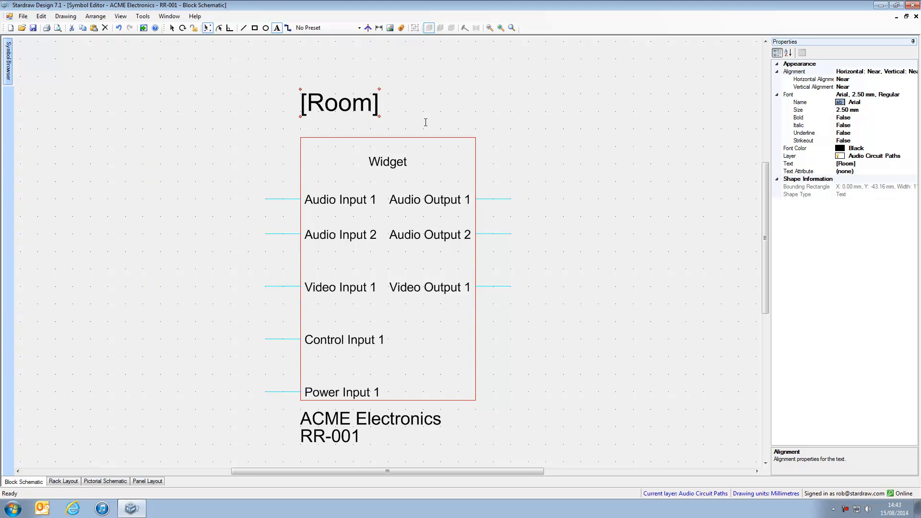
pyautogui.moveTo(42, 40)
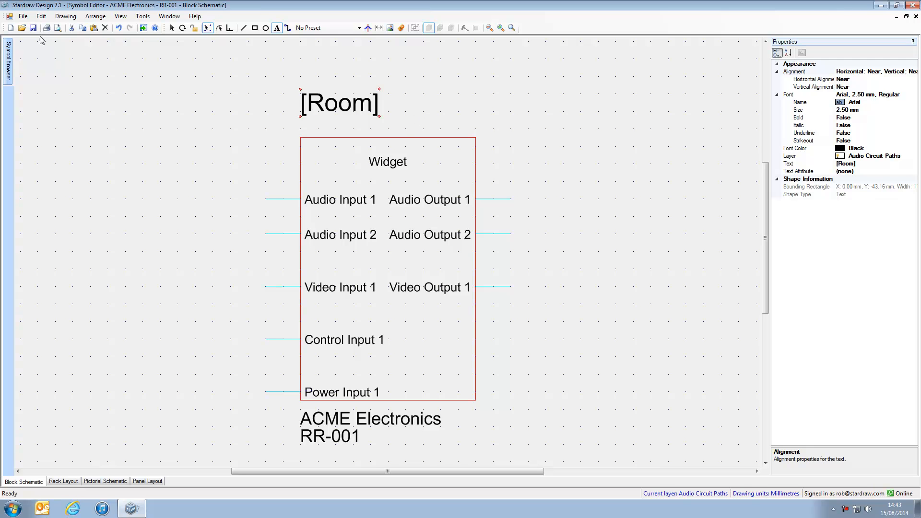
pyautogui.moveTo(64, 54)
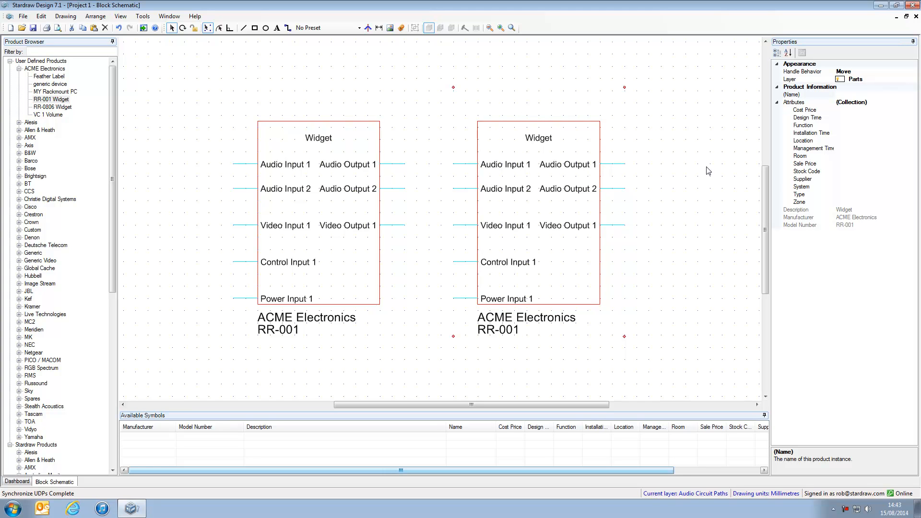
# Set the selected widgets' Room attribute to Rack Room.
pyautogui.click(801, 155)
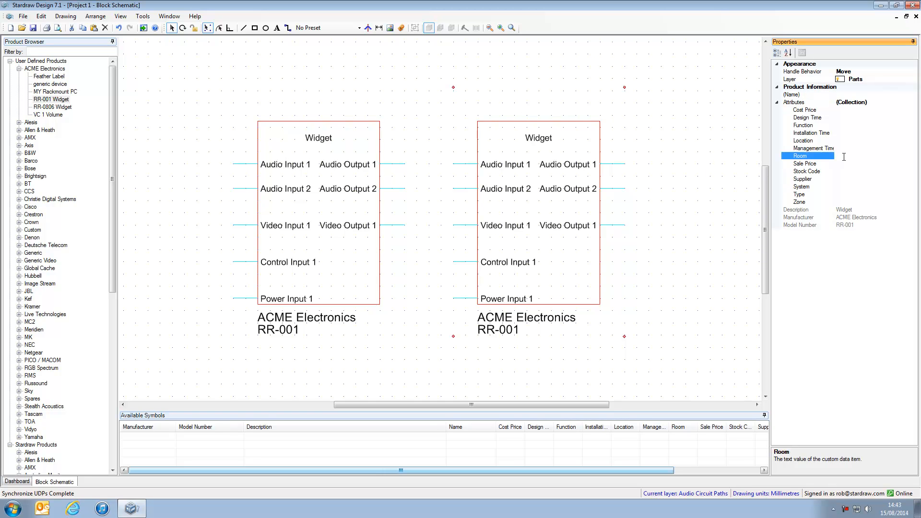
pyautogui.write('R')
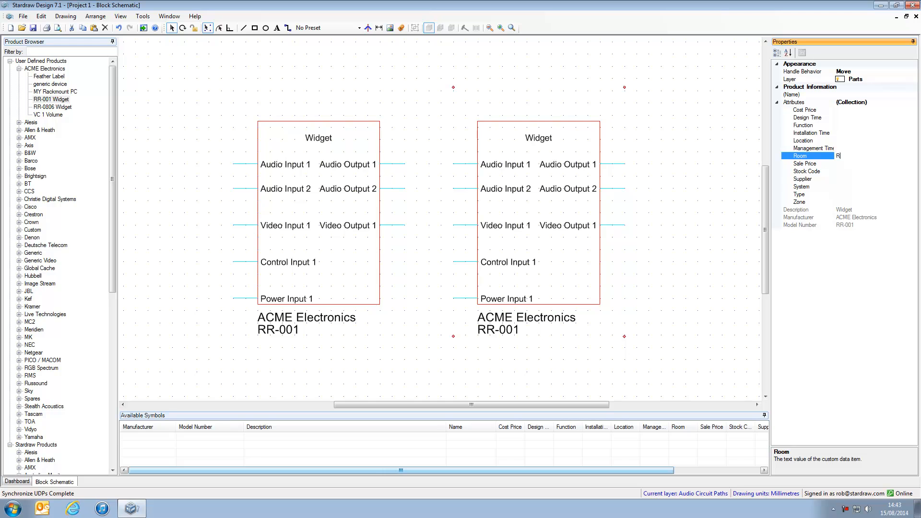
pyautogui.write('Rack Room')
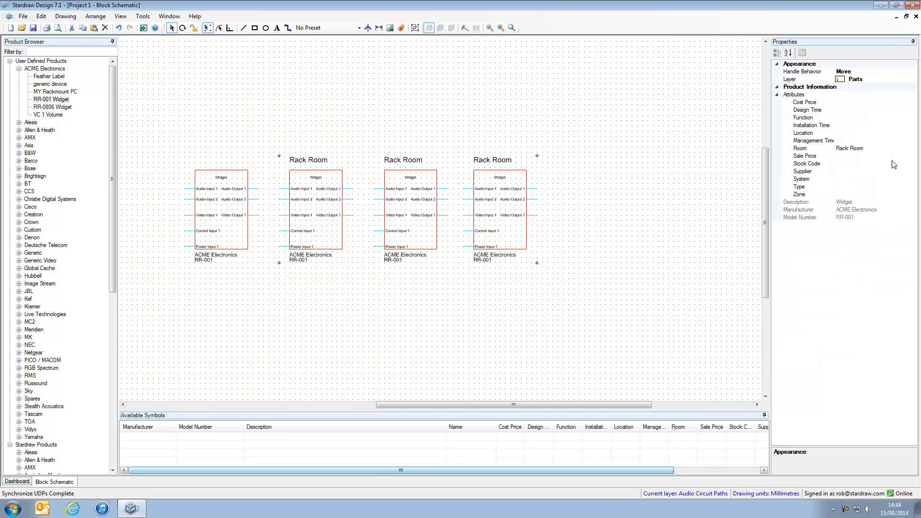
# Change the widgets' Room attribute from Rack Room to Control Room.
pyautogui.click(799, 148)
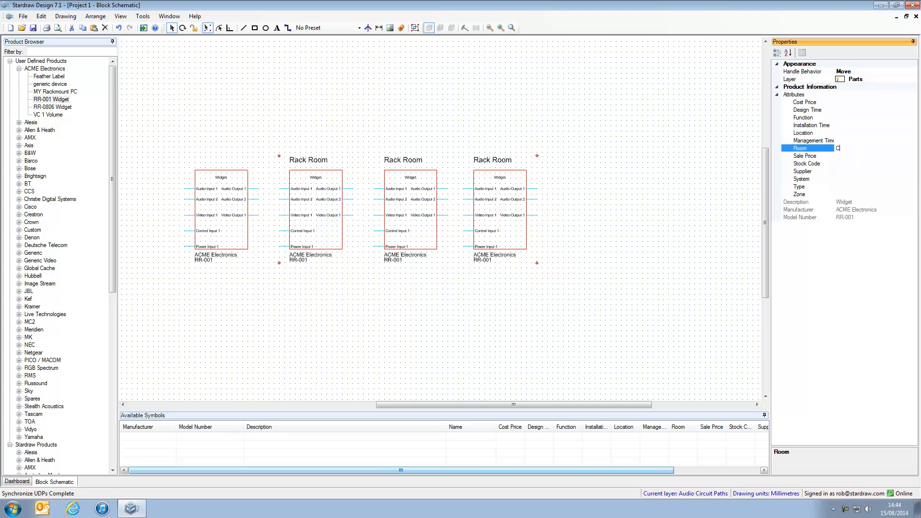
pyautogui.write('ontrol R')
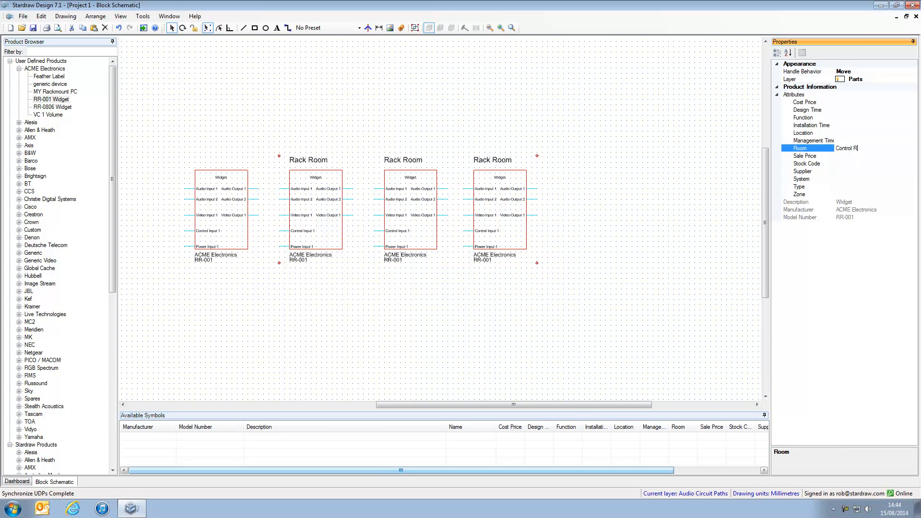
pyautogui.write('oom')
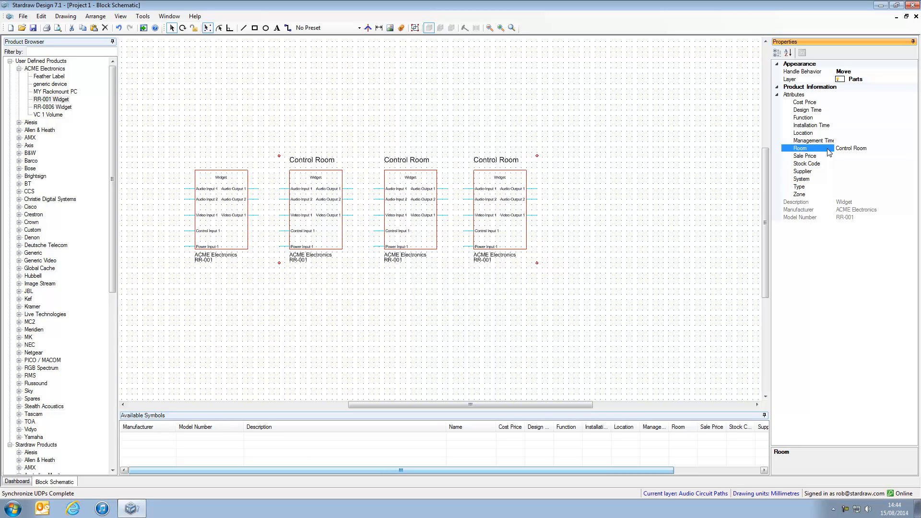
pyautogui.moveTo(304, 254)
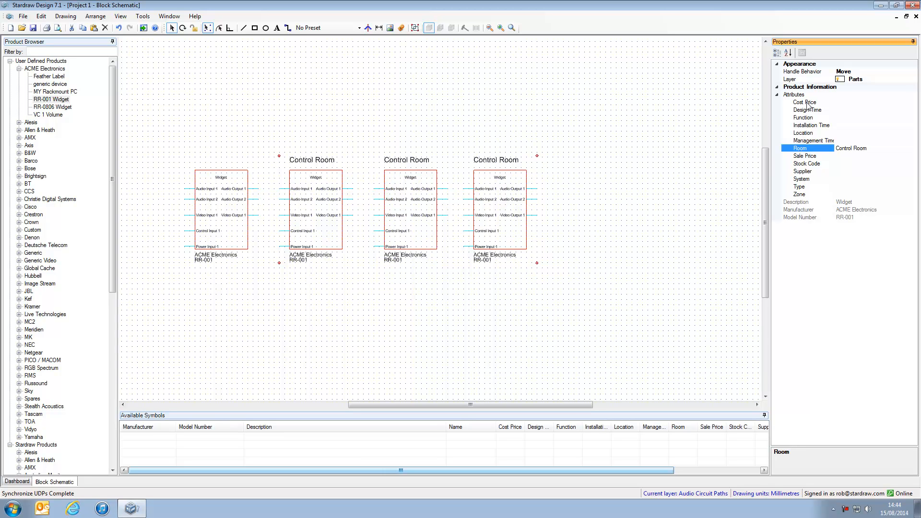
pyautogui.moveTo(517, 231)
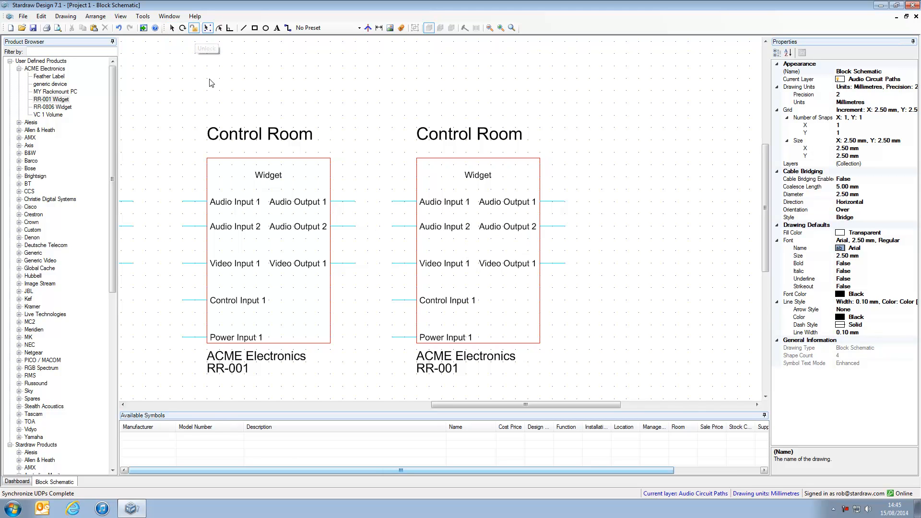
# Bind the second widget's Widget title text to the Room attribute.
pyautogui.click(478, 175)
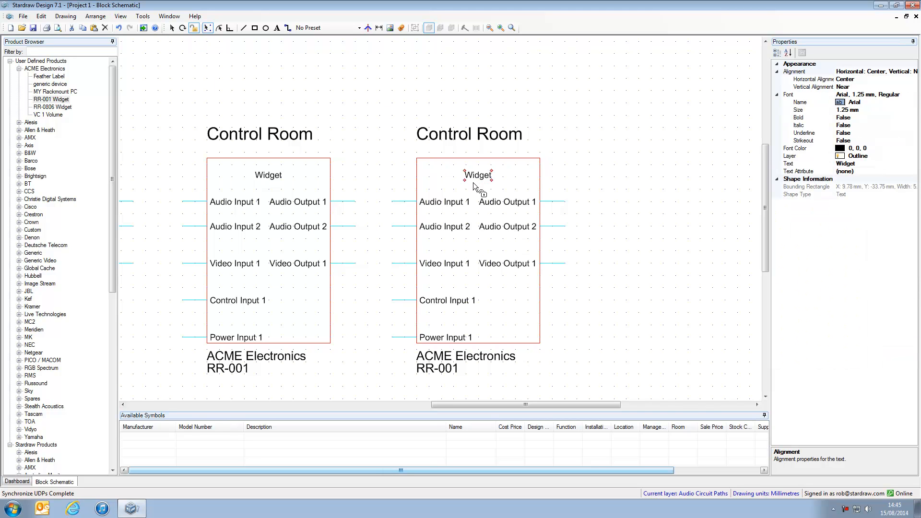
pyautogui.moveTo(913, 175)
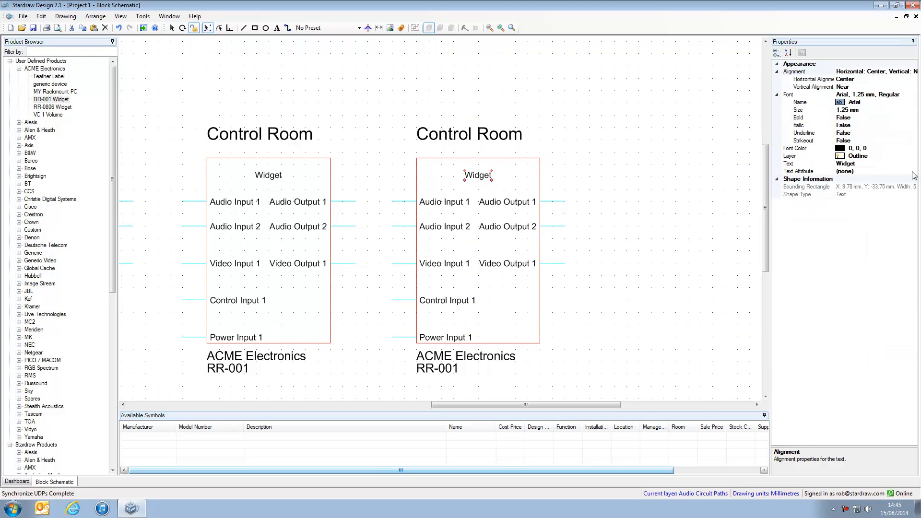
pyautogui.click(913, 171)
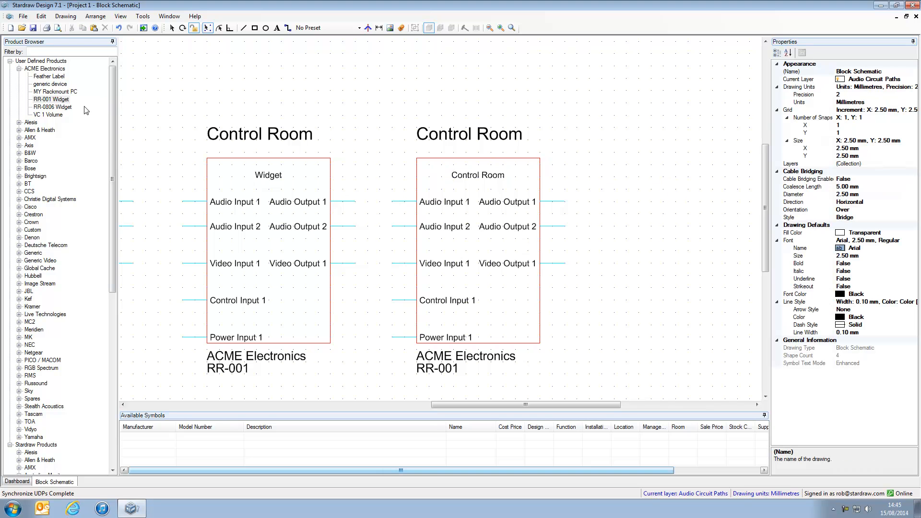
# Reopen the RR-001 Widget symbol in the symbol editor via Edit Symbols.
pyautogui.rightClick(51, 99)
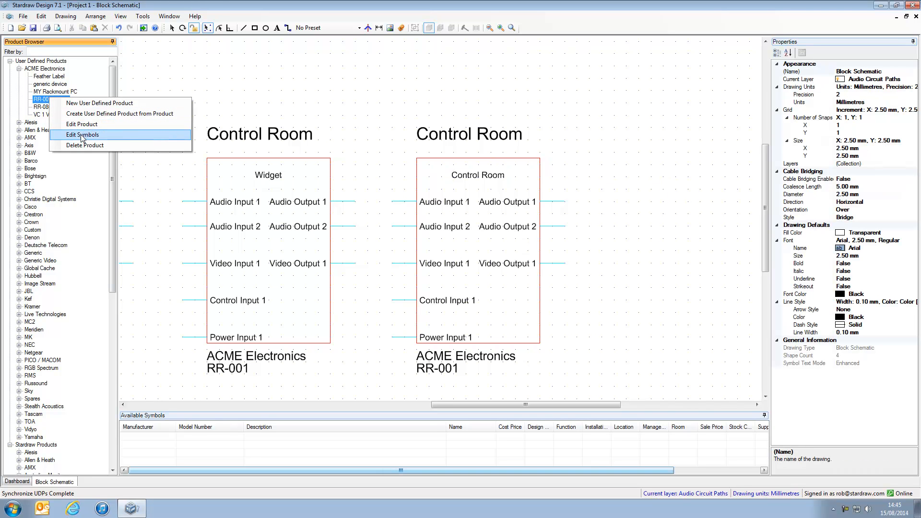
pyautogui.click(84, 134)
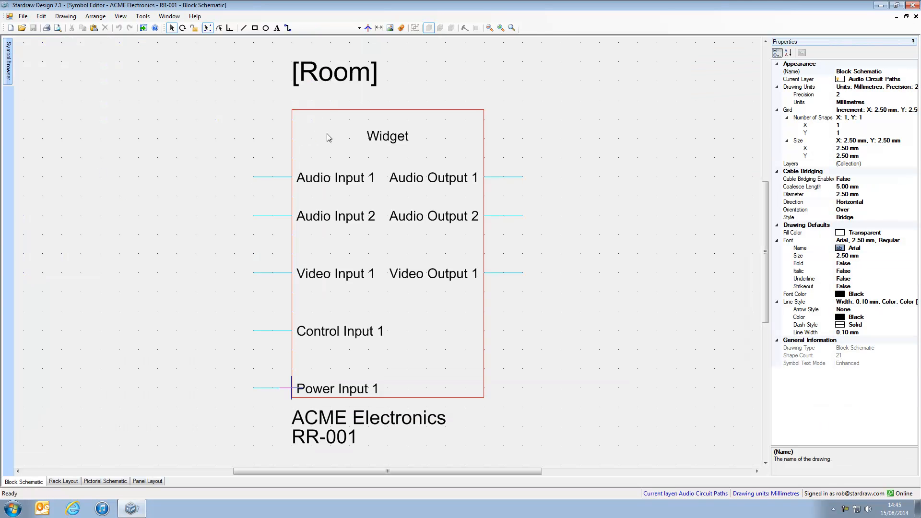
pyautogui.moveTo(304, 82)
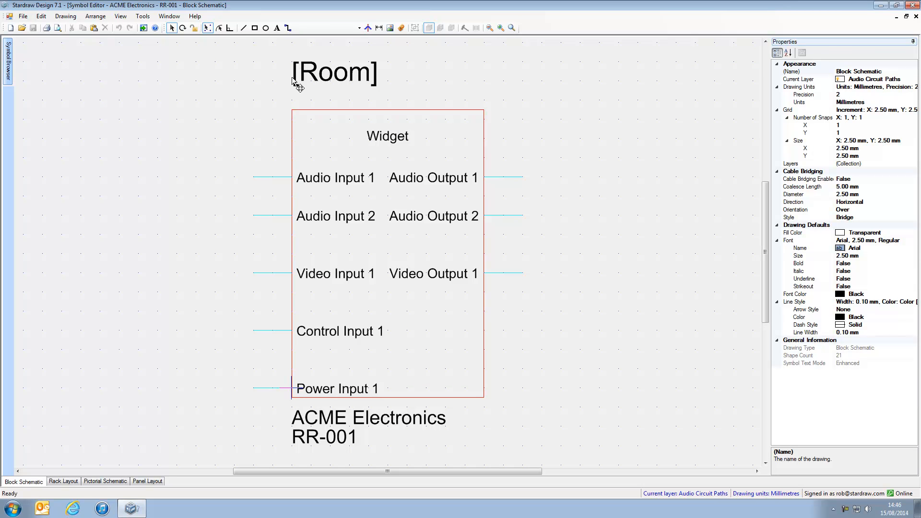
pyautogui.moveTo(374, 91)
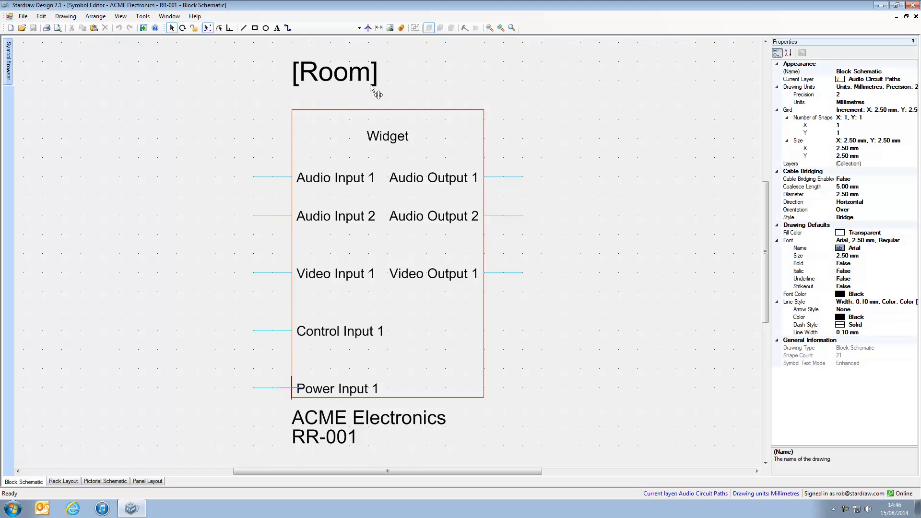
pyautogui.moveTo(434, 84)
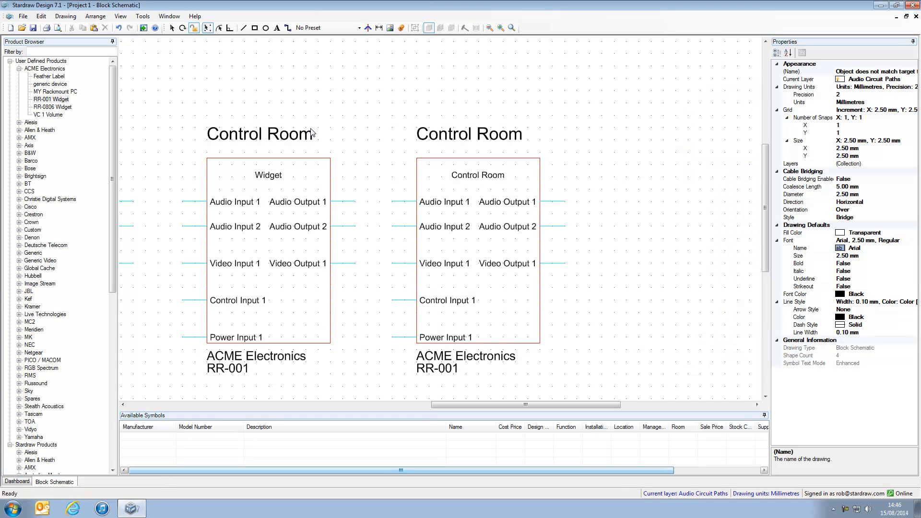
pyautogui.moveTo(363, 156)
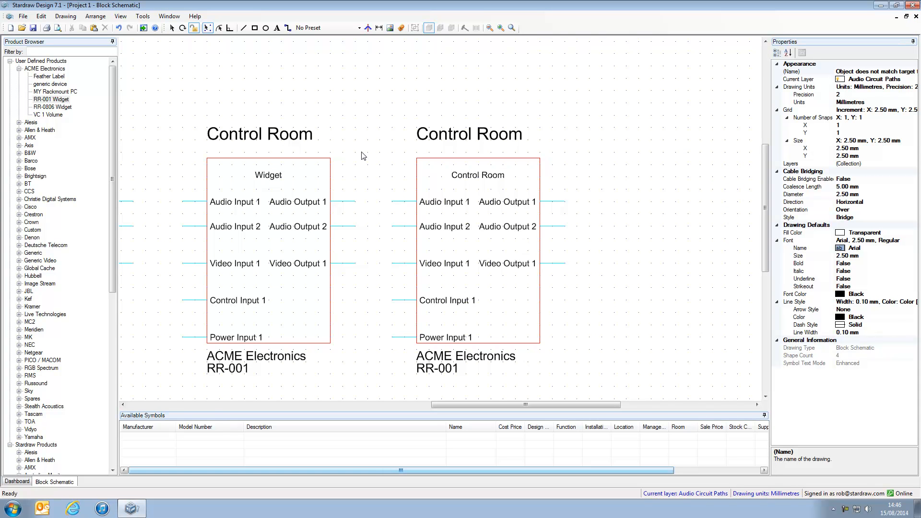